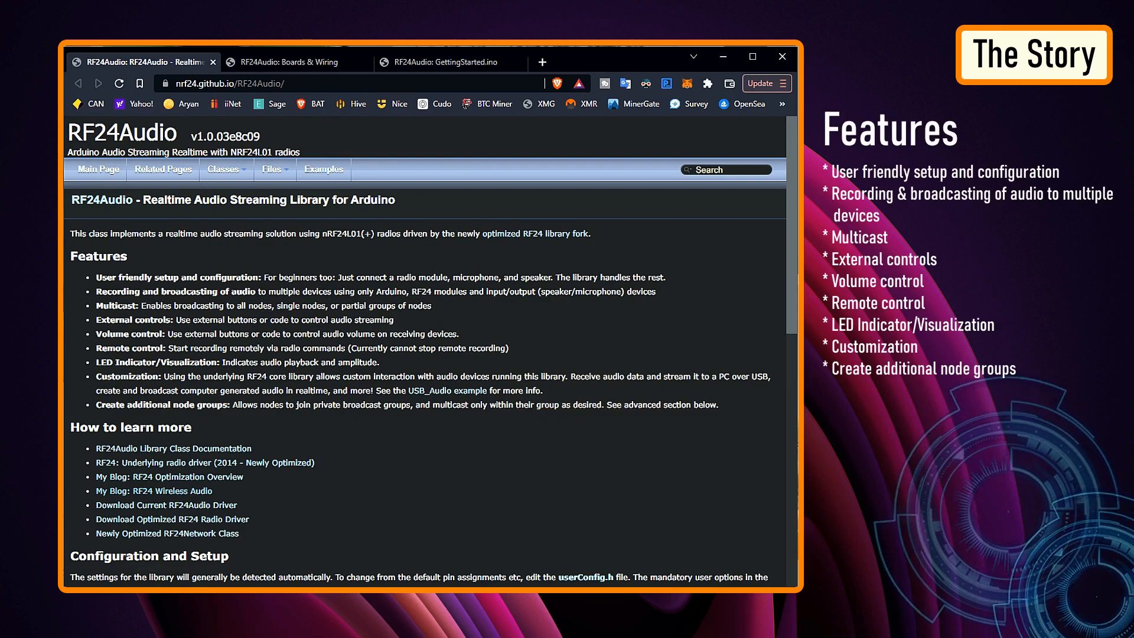
View the Boards & Wiring page's diagrams down to SD streaming, then return to the previous tab.
scroll(down, 3)
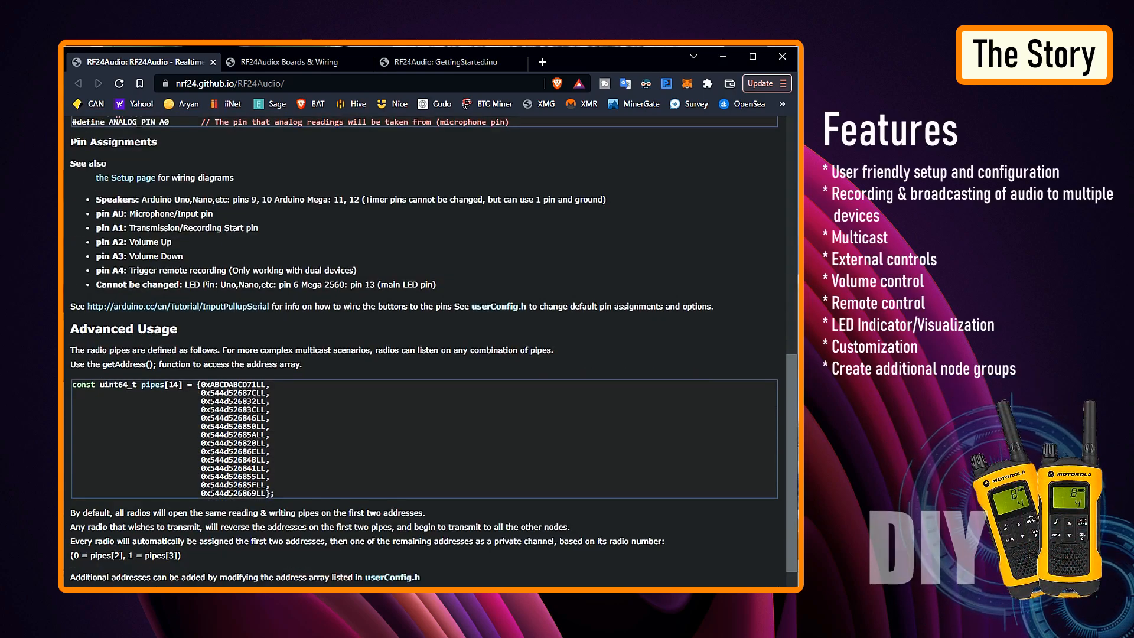
click(288, 61)
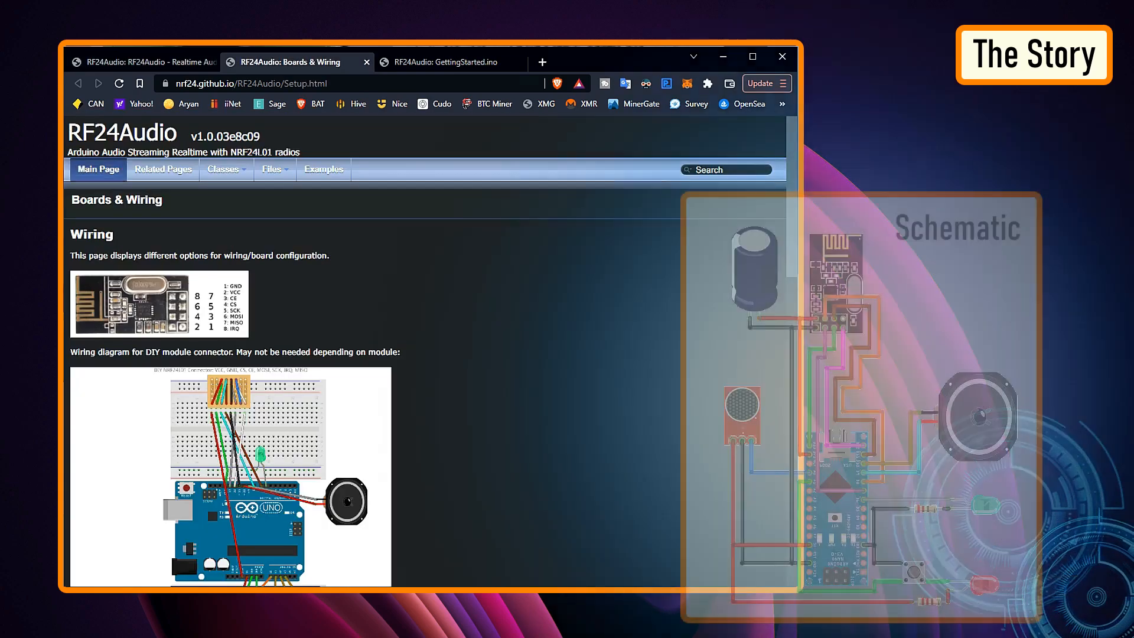
scroll(down, 3)
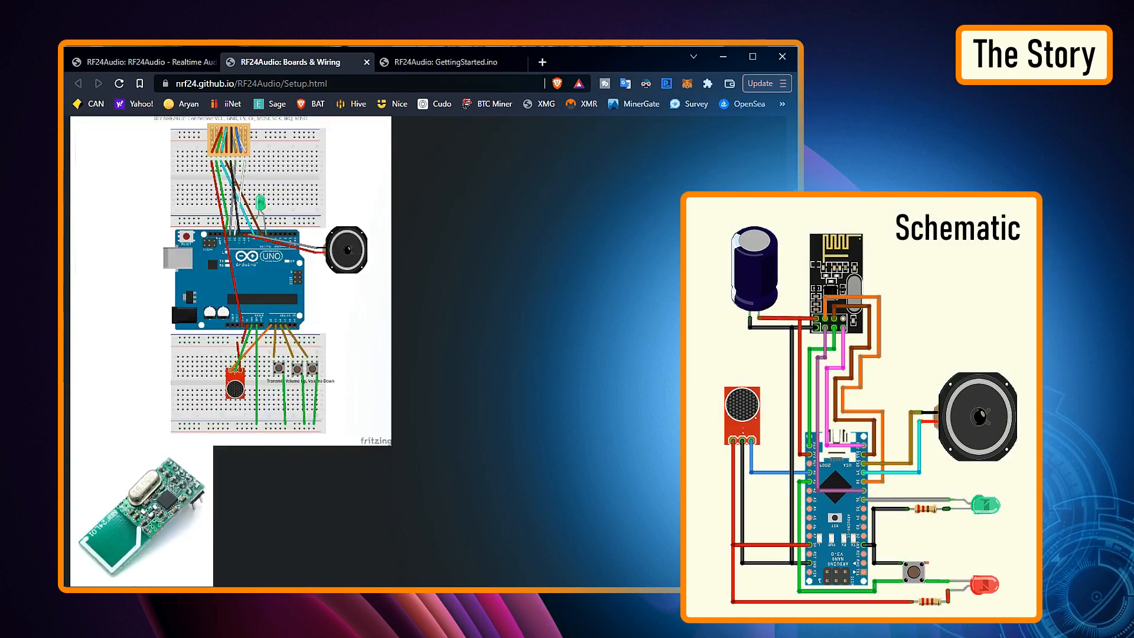
scroll(down, 3)
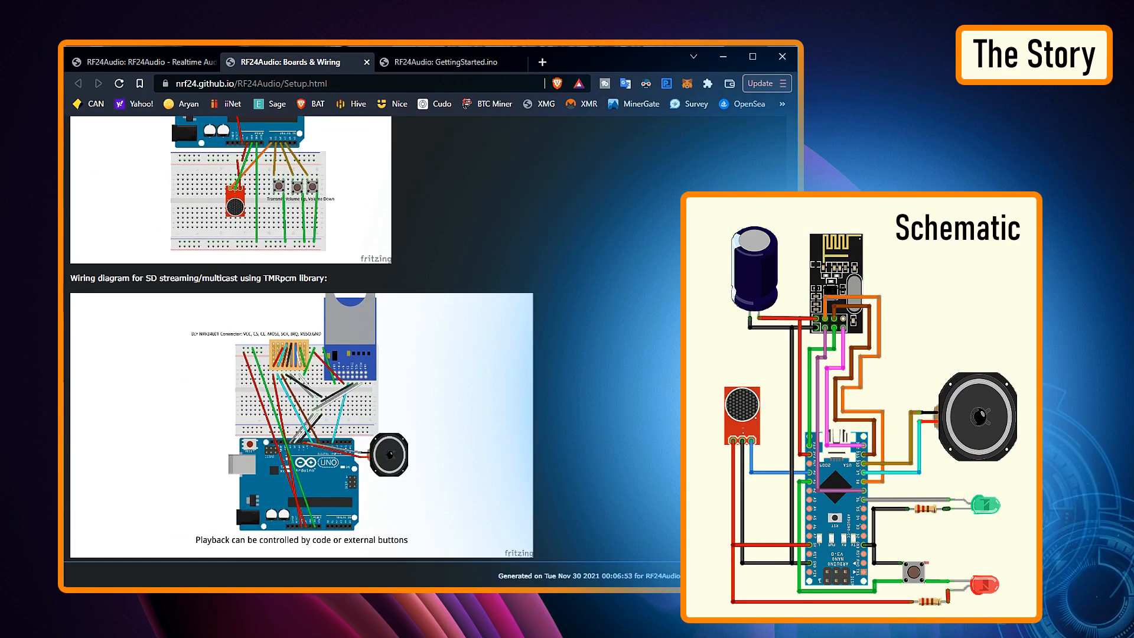
click(449, 61)
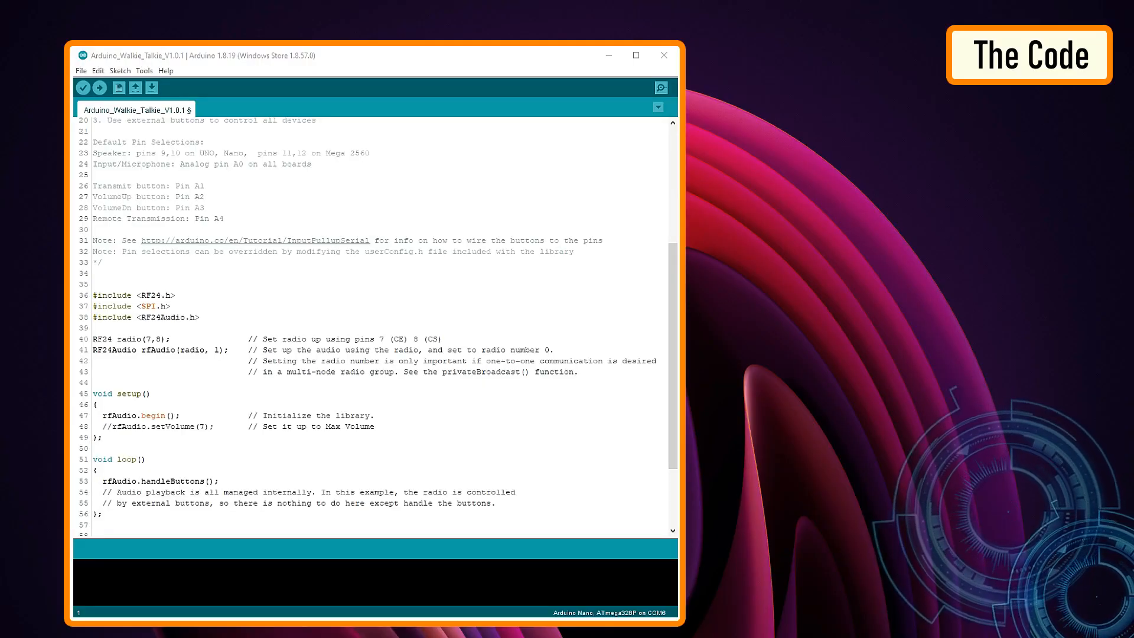
Locate the RF24Audio Minimal example via File > Examples, then highlight the Default Pin Selections comments (lines 22–29).
click(81, 71)
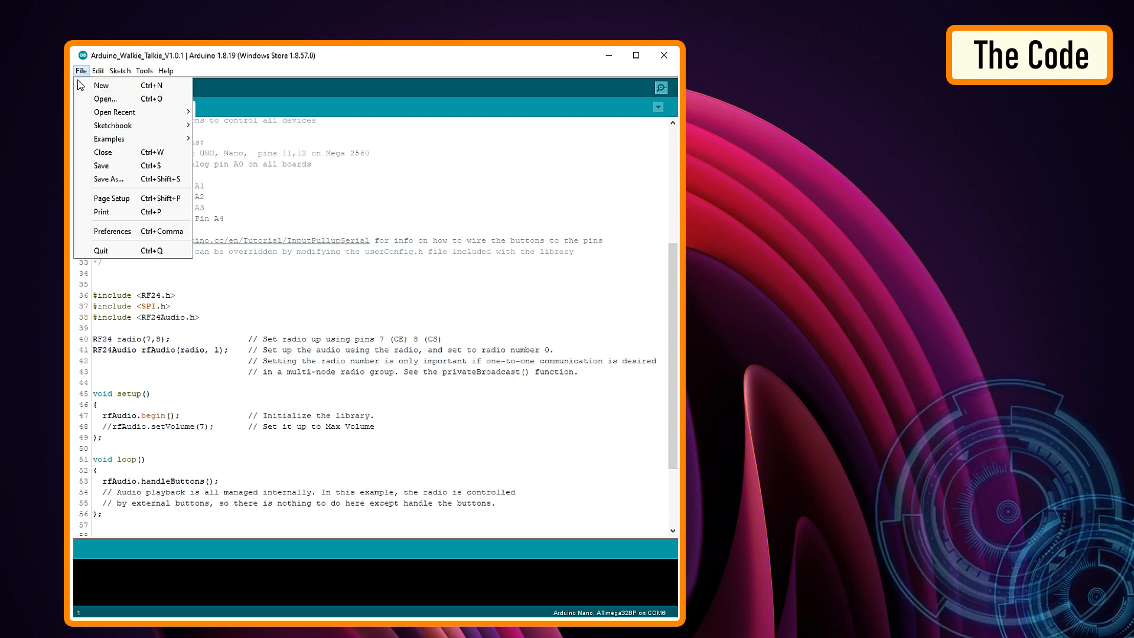
mouse_move(108, 138)
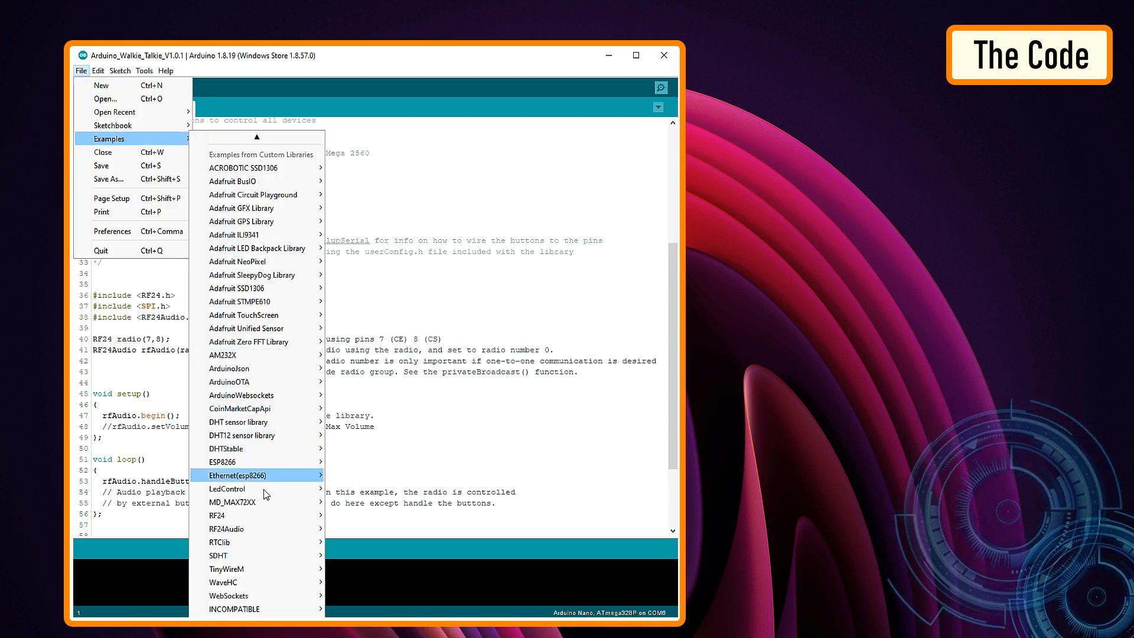
mouse_move(227, 528)
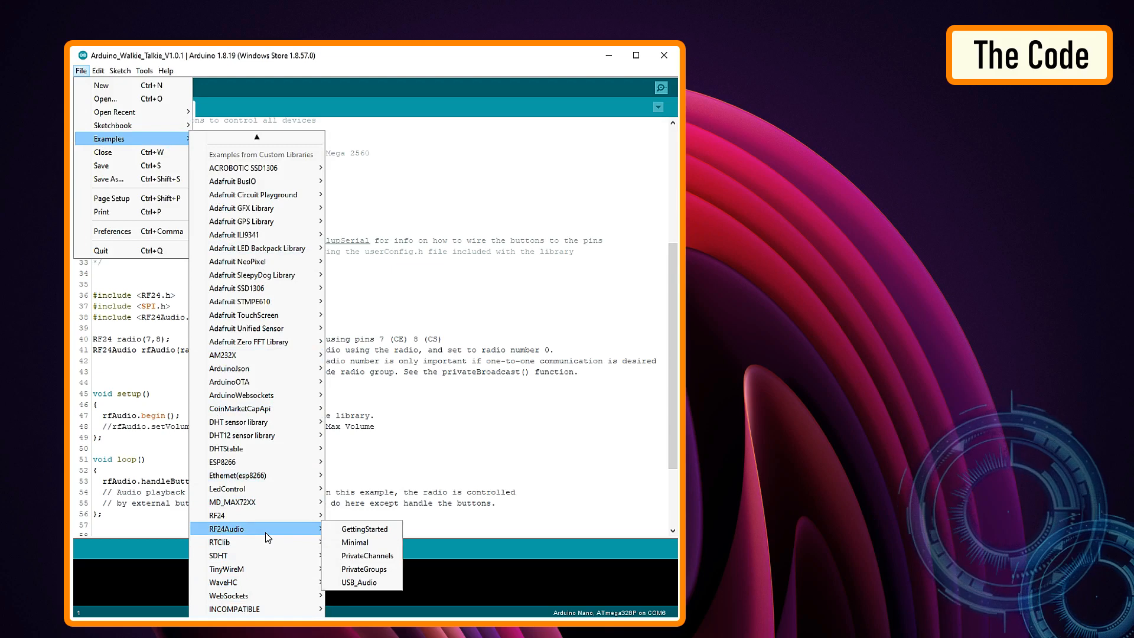
mouse_move(362, 542)
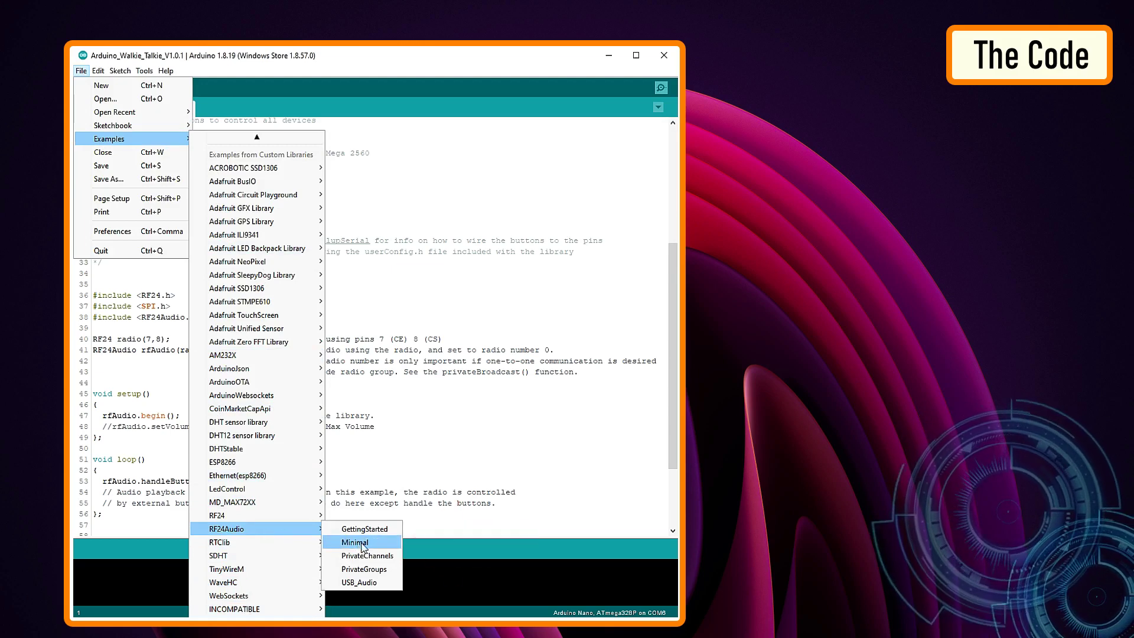
click(355, 542)
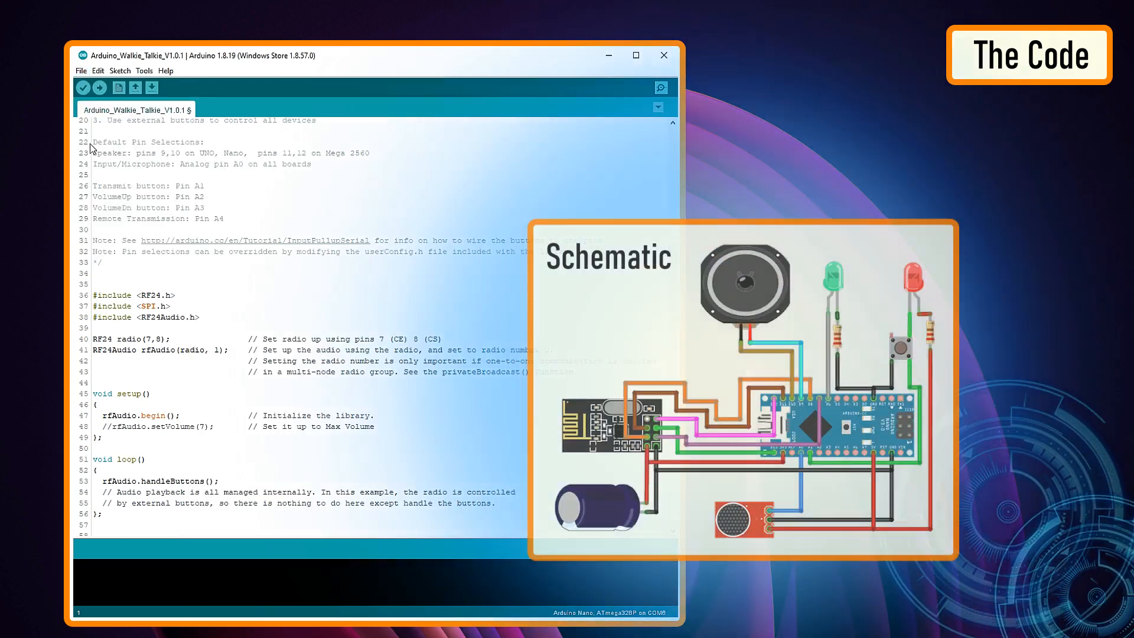
drag(95, 142, 224, 218)
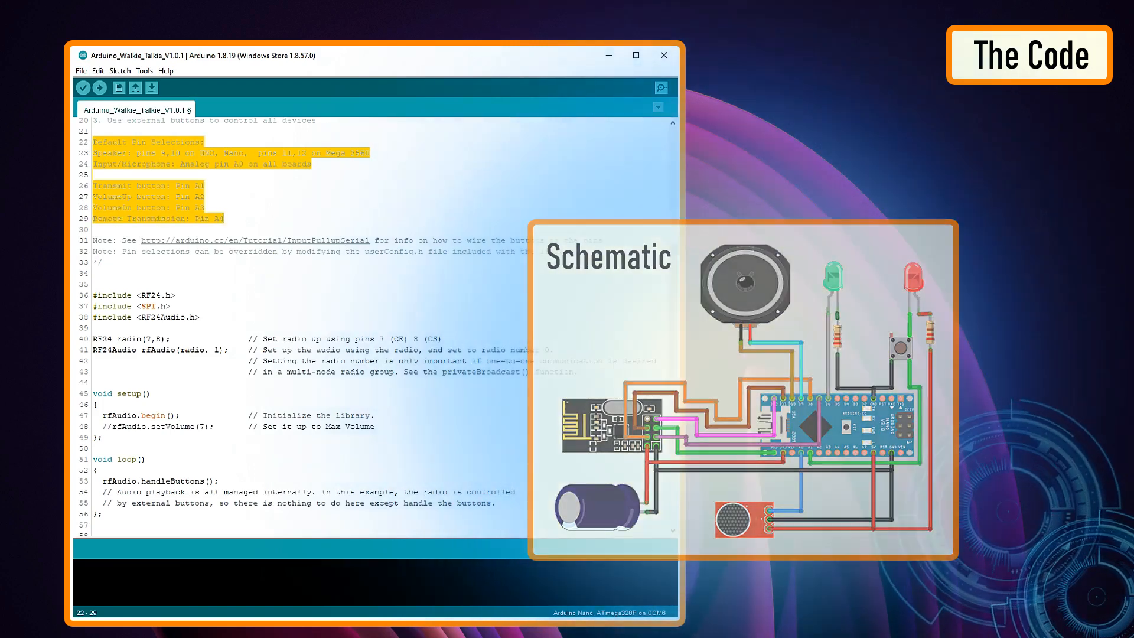